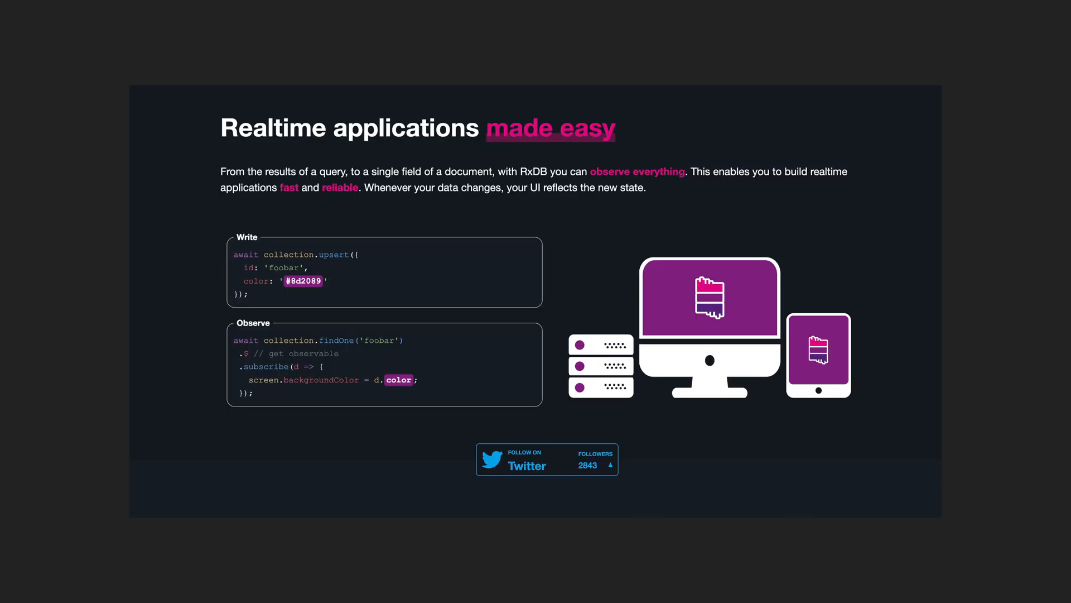
Step: Open 'I am a list' and add the item 'I can contain items'
left_click(637, 172)
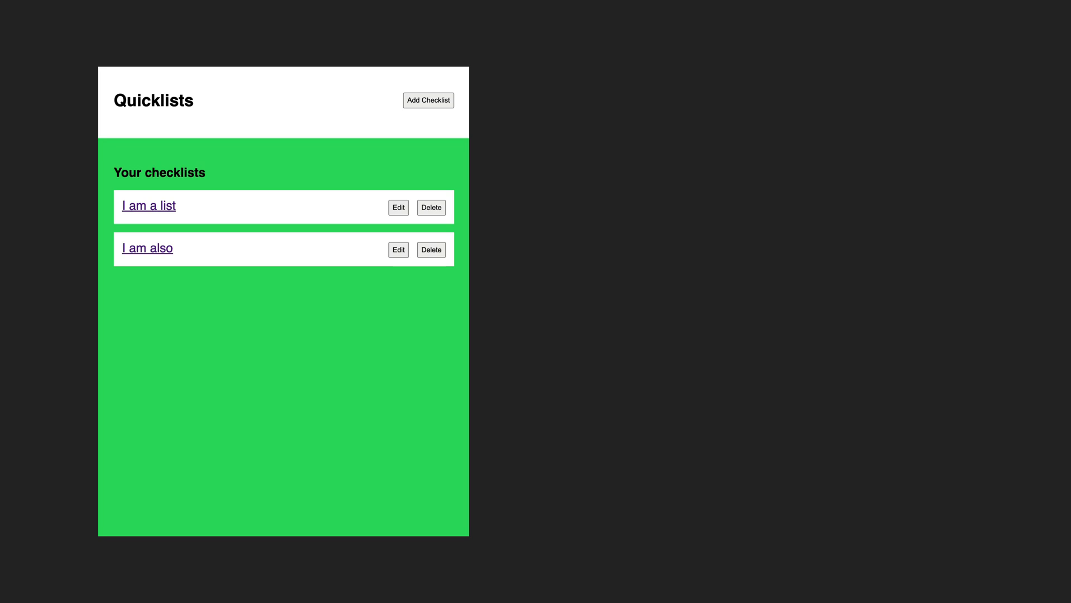
mouse_move(149, 207)
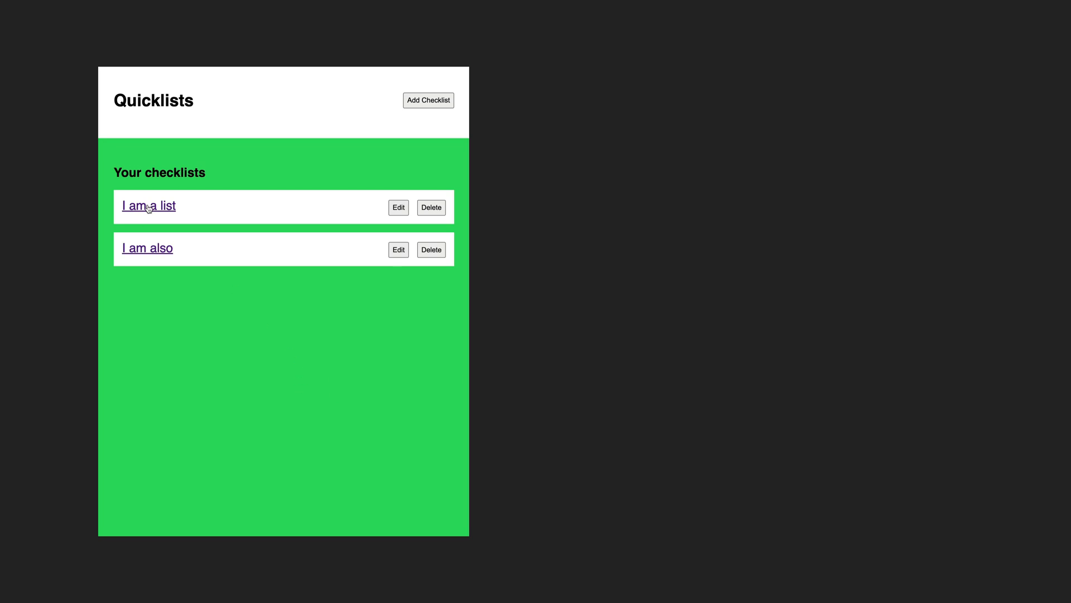
left_click(148, 206)
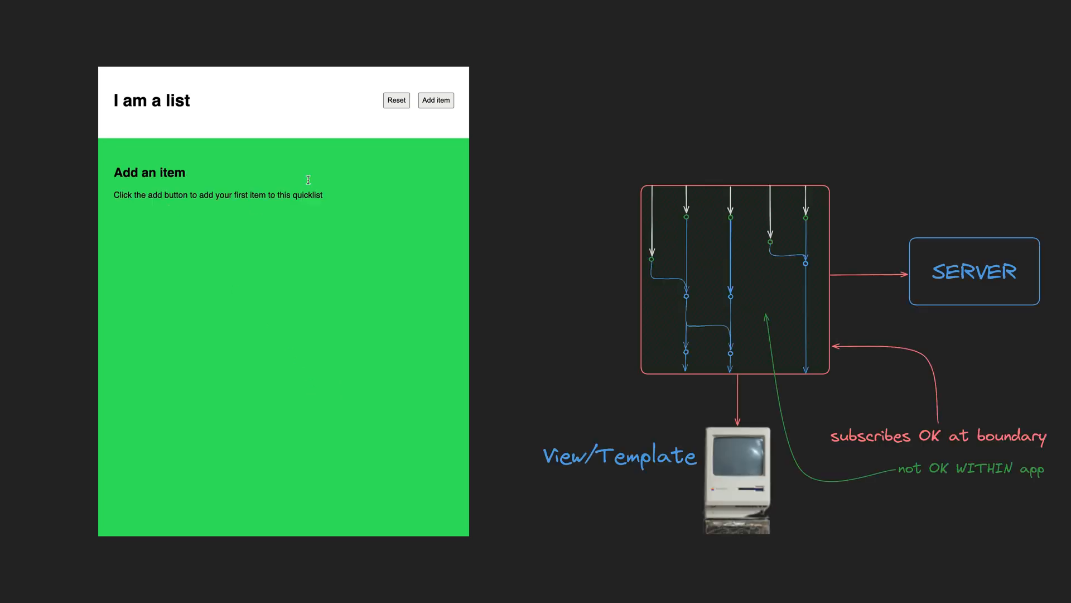
left_click(435, 100)
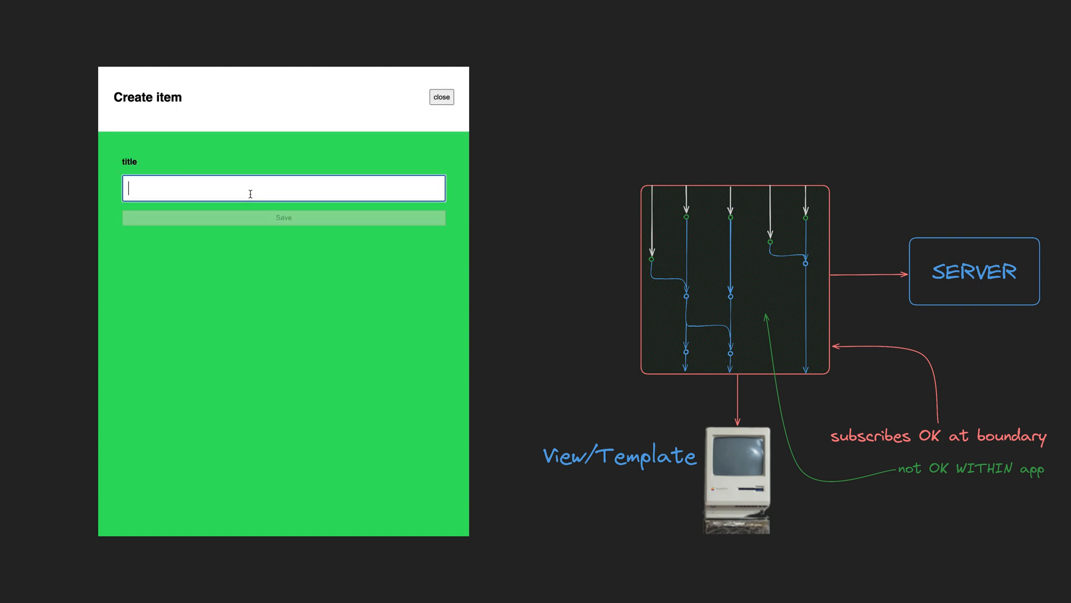
type("I can contain items")
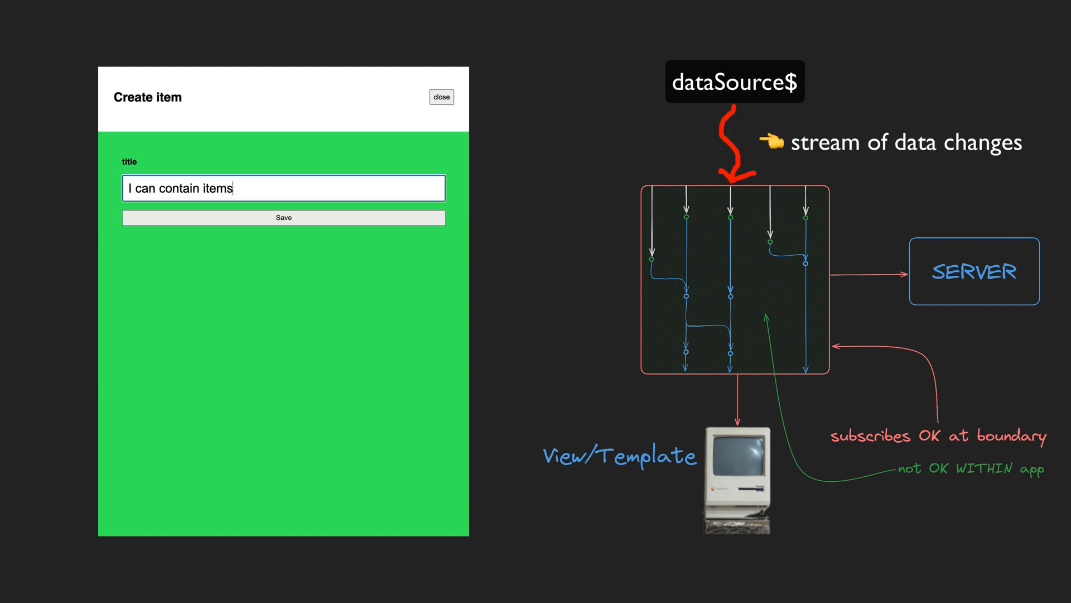
left_click(282, 217)
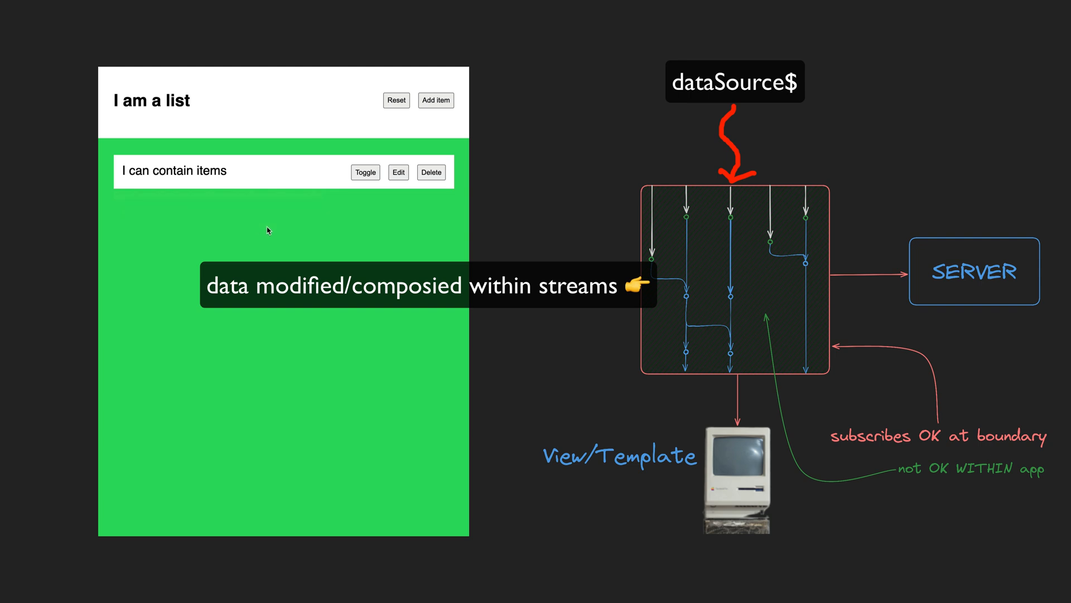
Step: Mark the item done and shorten its title to 'I can contain'
left_click(365, 172)
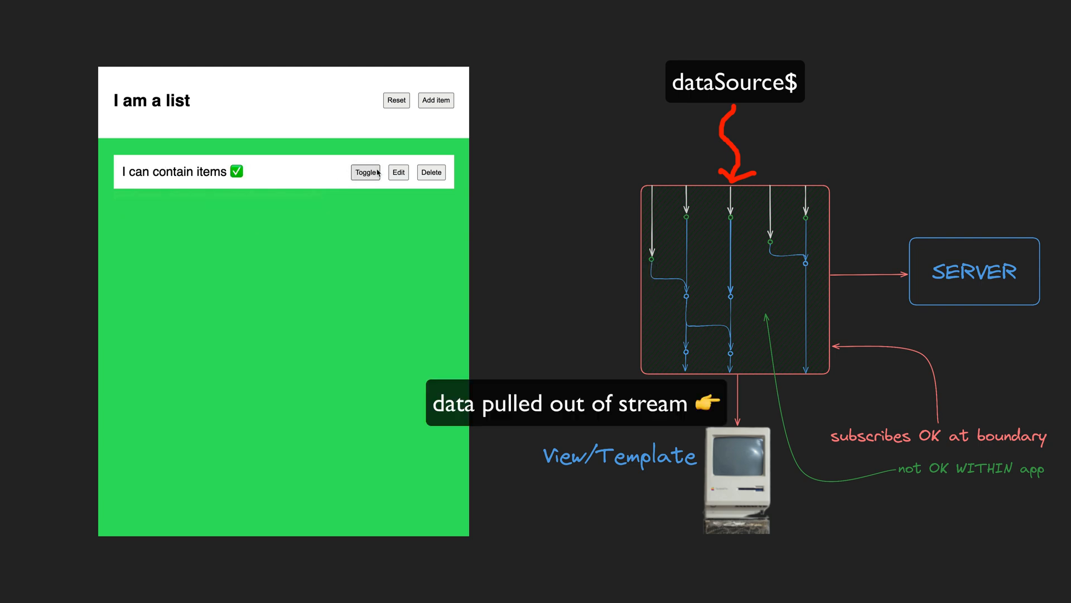
left_click(398, 172)
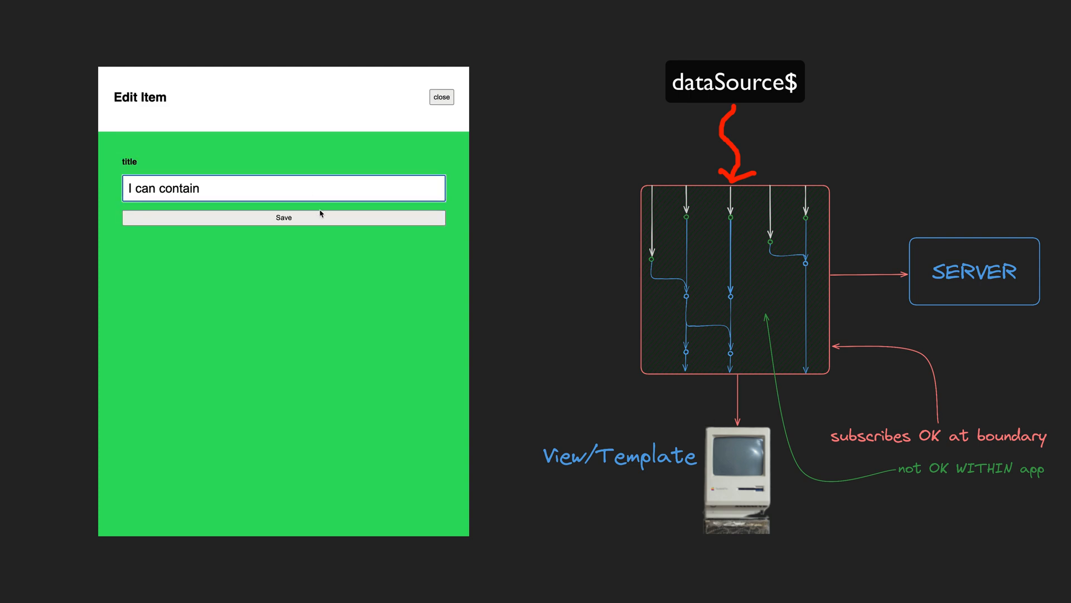
left_click(283, 217)
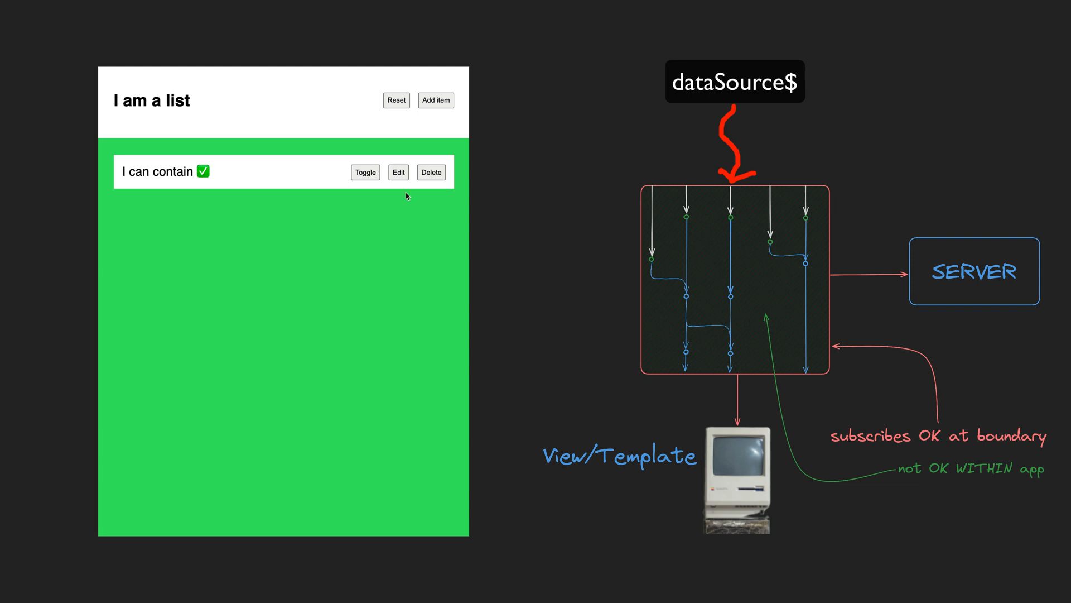
left_click(430, 172)
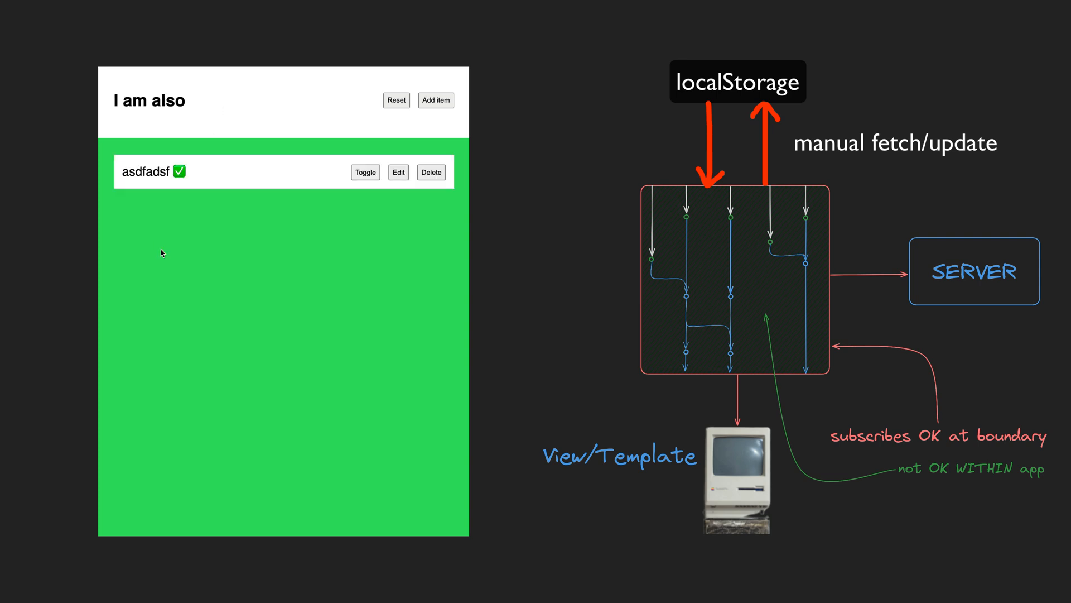
Step: Return to all checklists and begin a new checklist titled 'another l'
left_click(365, 171)
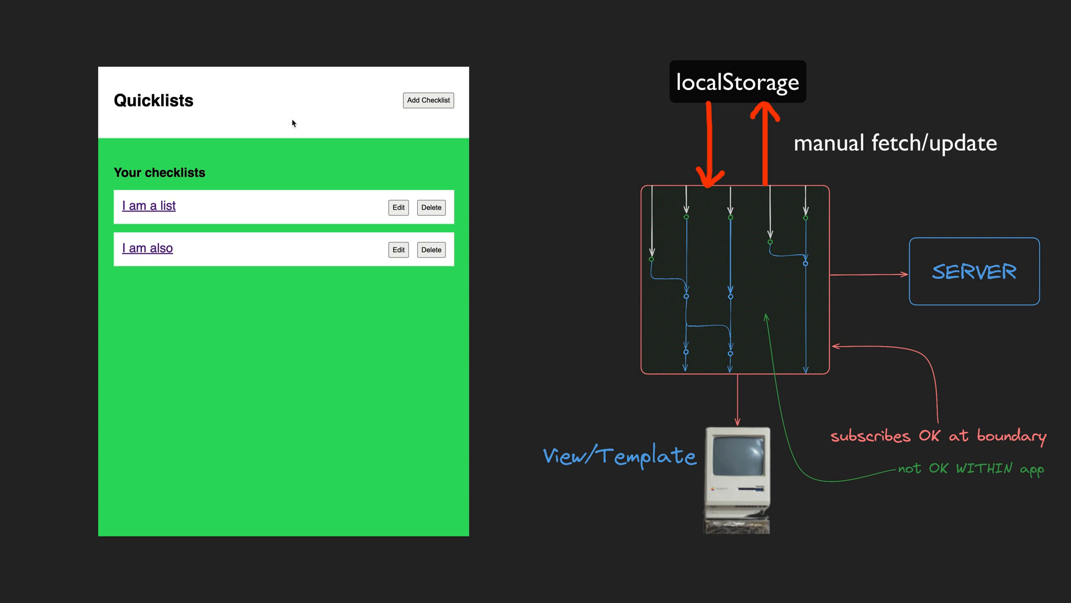
left_click(428, 100)
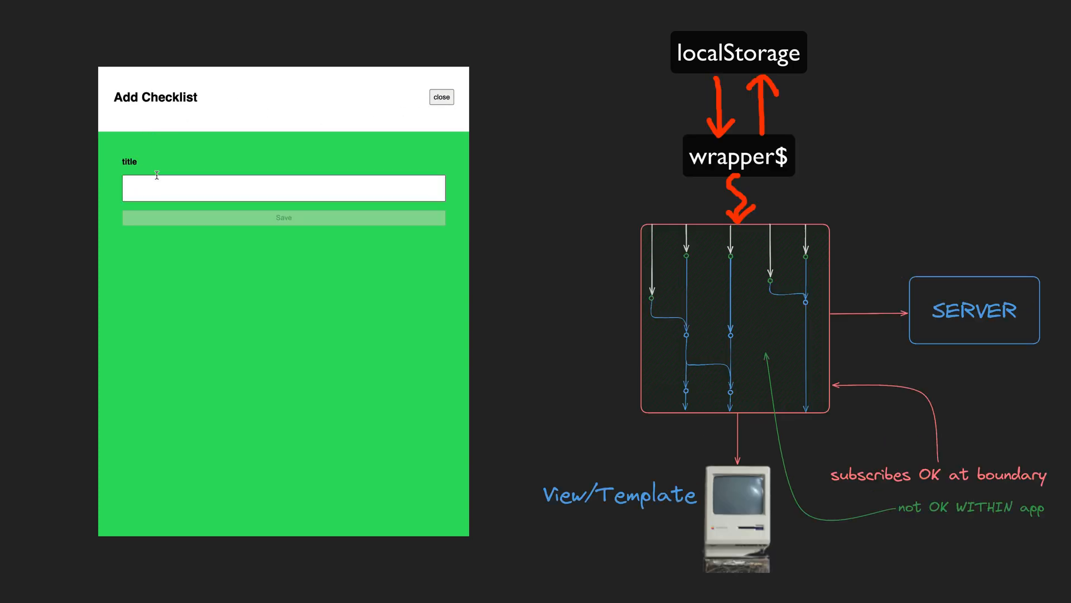
type("another l")
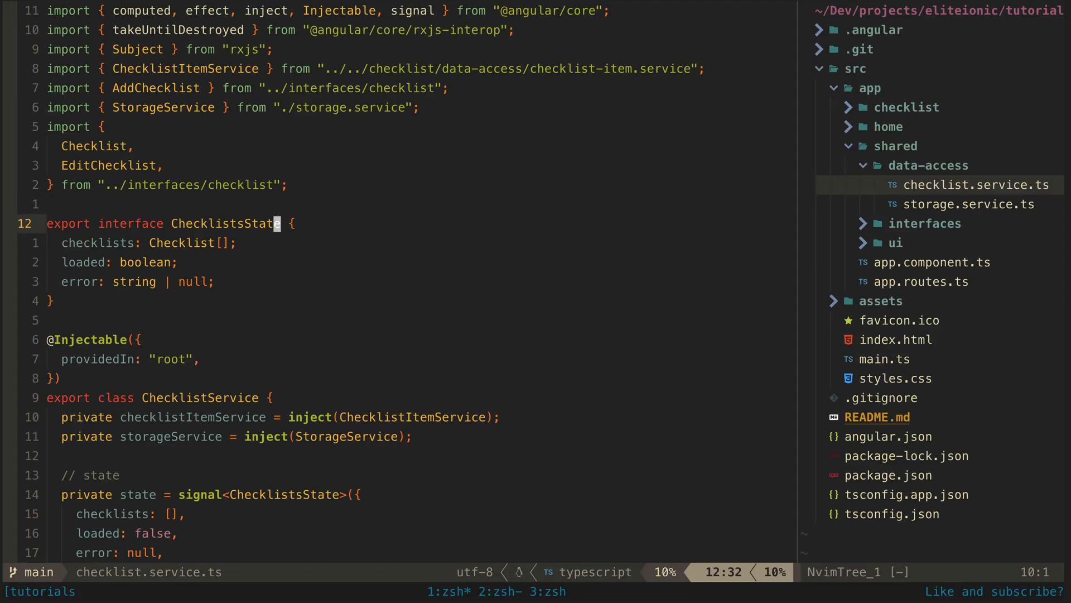
Step: Scroll through checklist.service.ts past the state, selectors, sources and constructor reducers
scroll("down", 3)
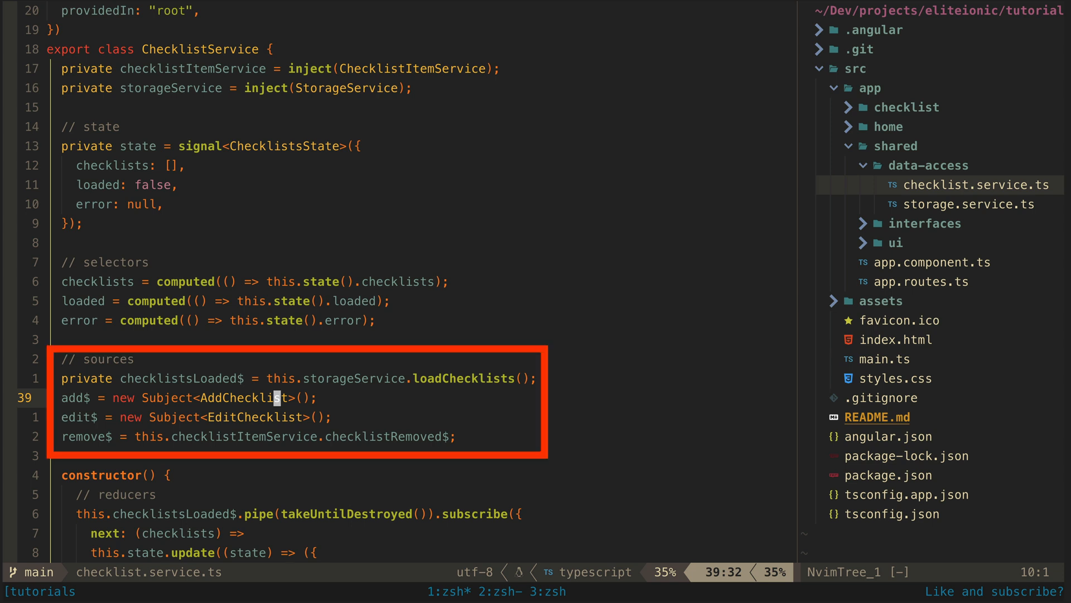
scroll("down", 3)
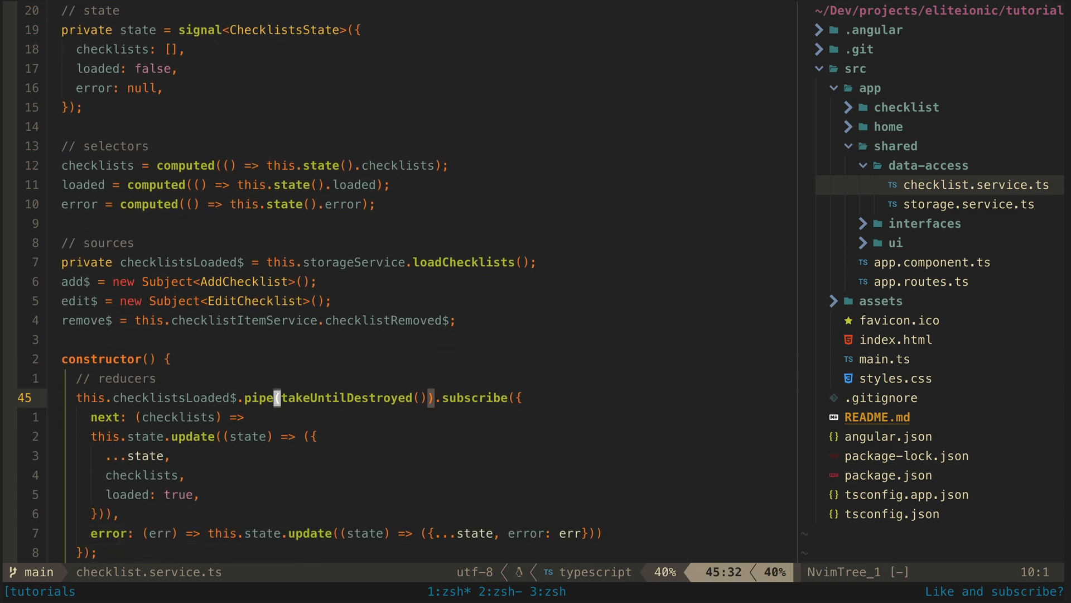
scroll("down", 3)
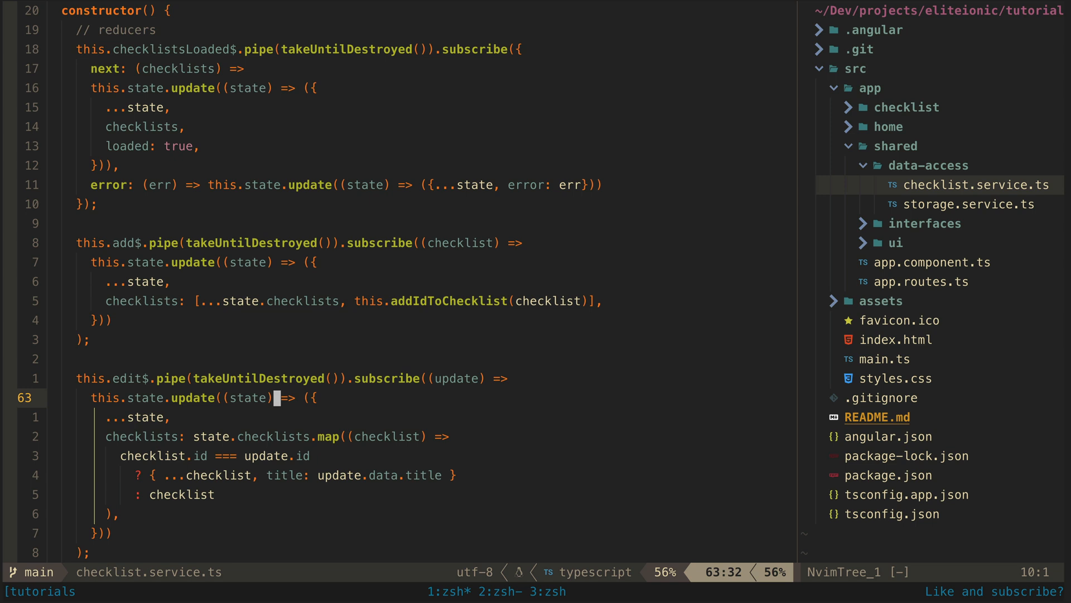
scroll("up", 3)
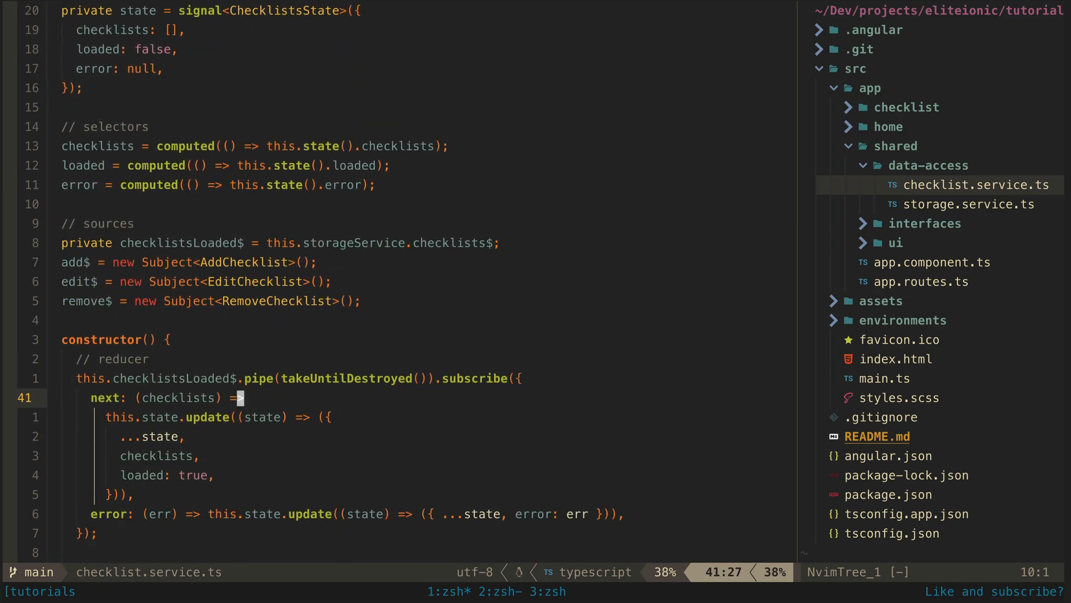
scroll("down", 3)
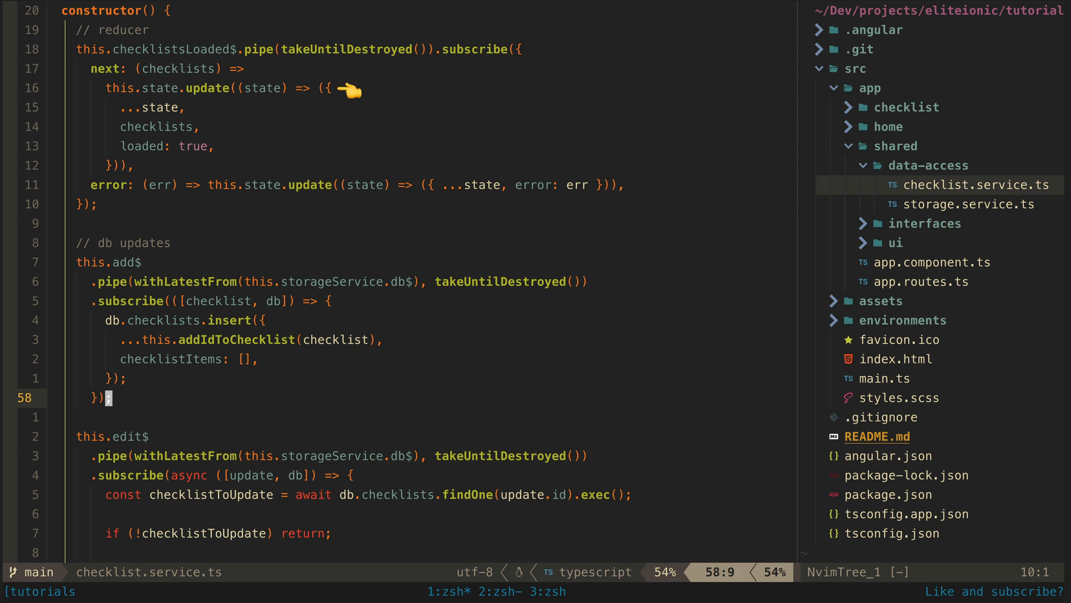
mouse_move(349, 89)
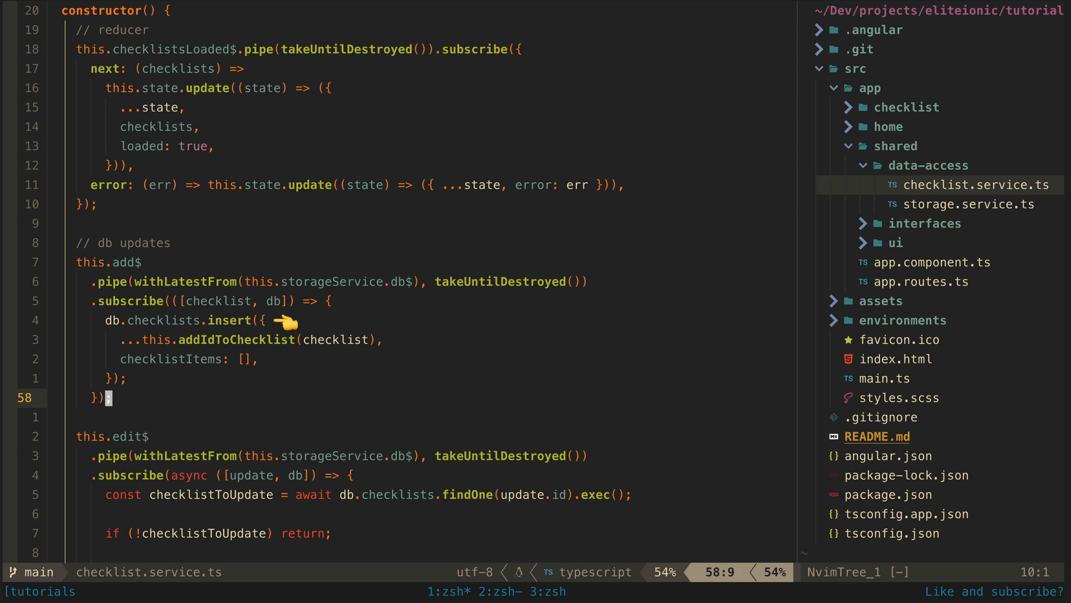
mouse_move(286, 322)
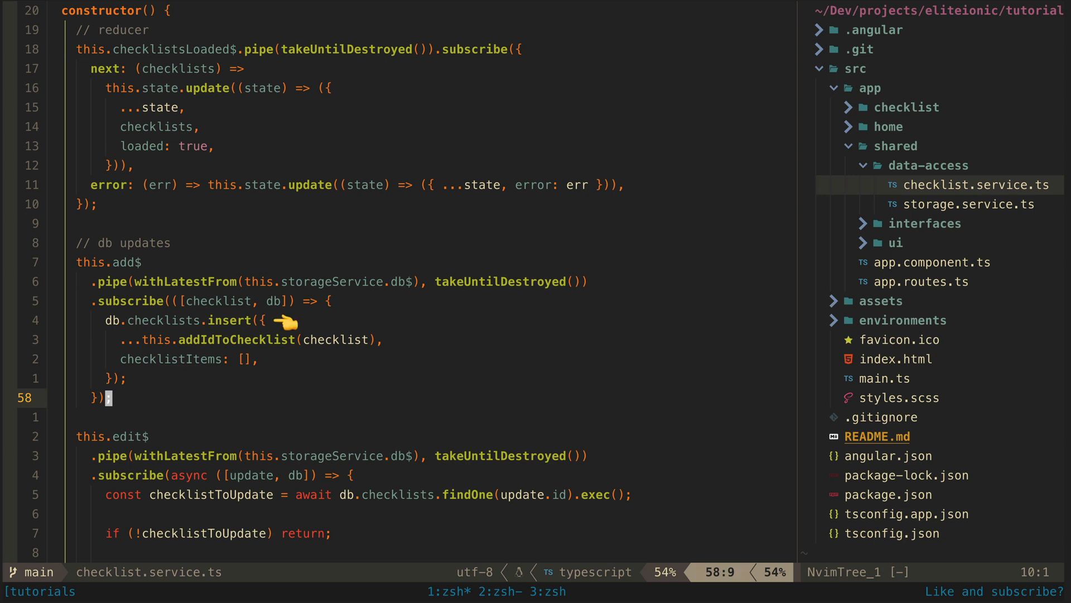
mouse_move(280, 321)
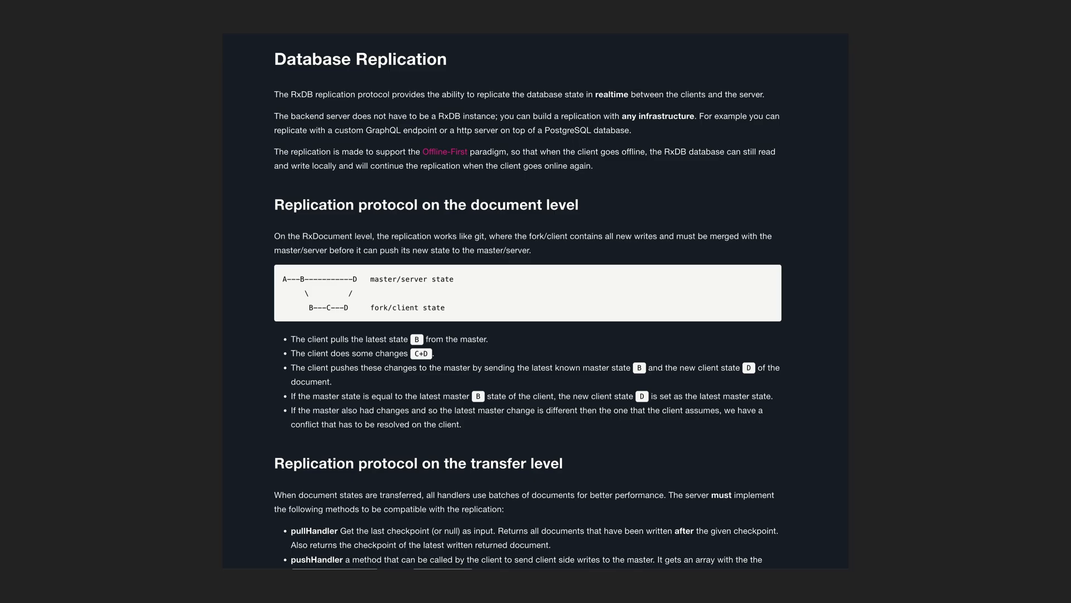
Step: Scroll the RxDB Database Replication and CouchDB plugin pages to read pros, cons and usage
scroll("down", 3)
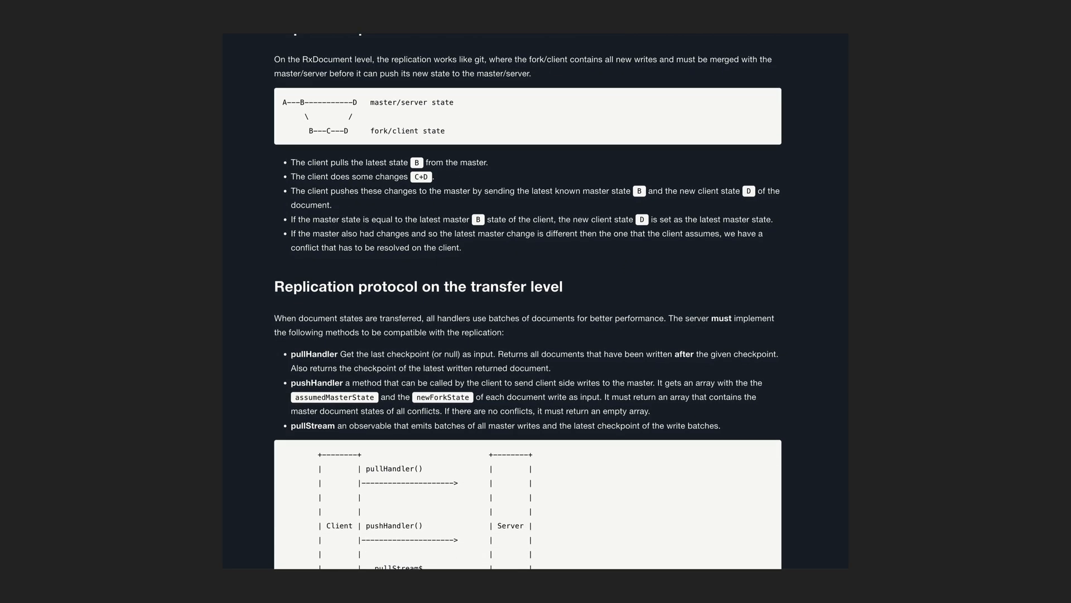
scroll("down", 3)
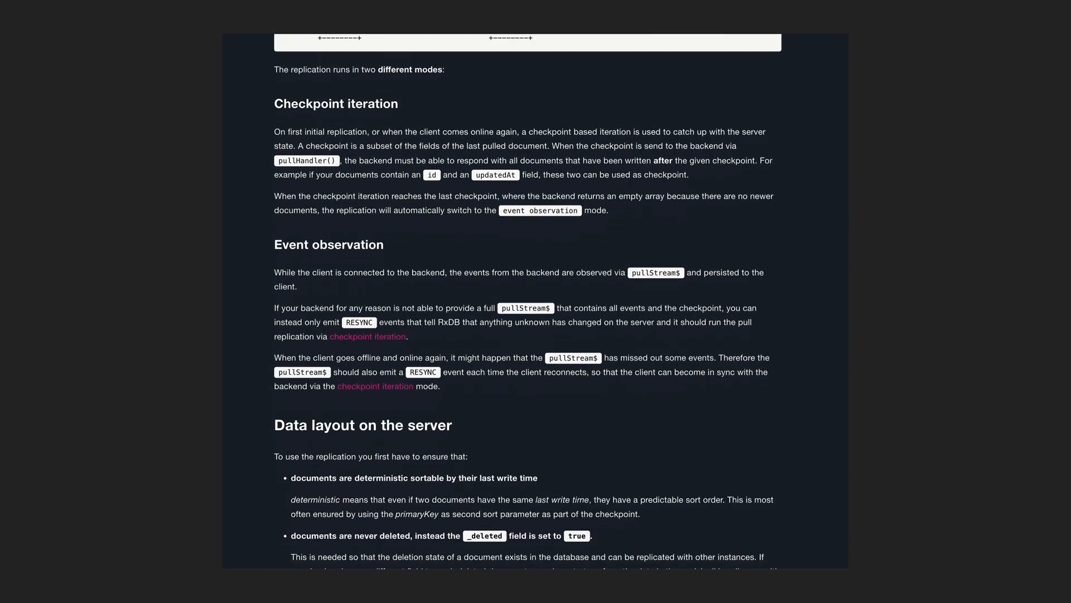
scroll("down", 3)
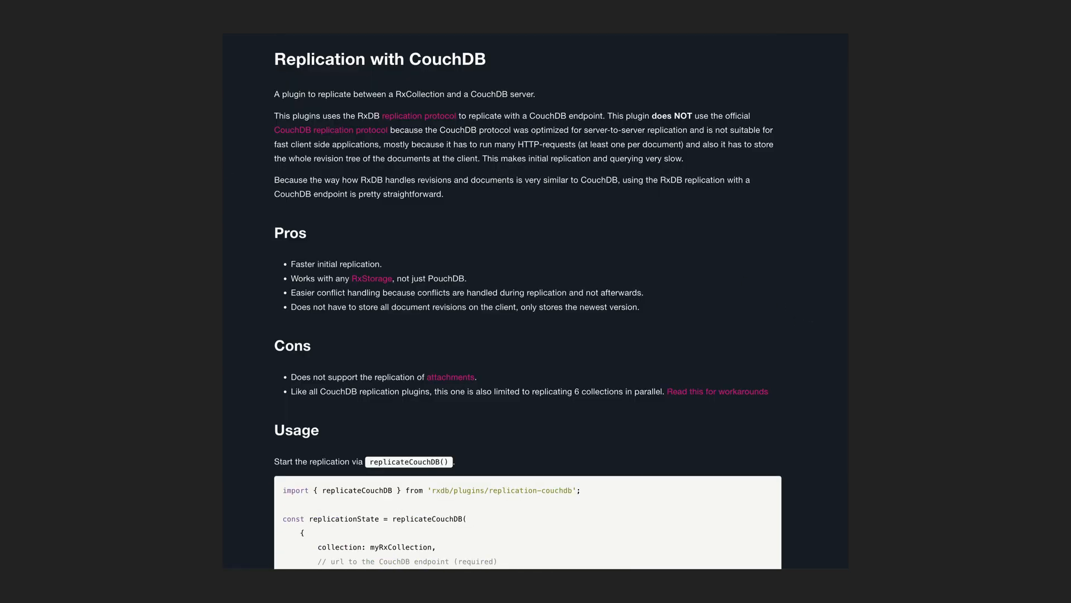
scroll("down", 3)
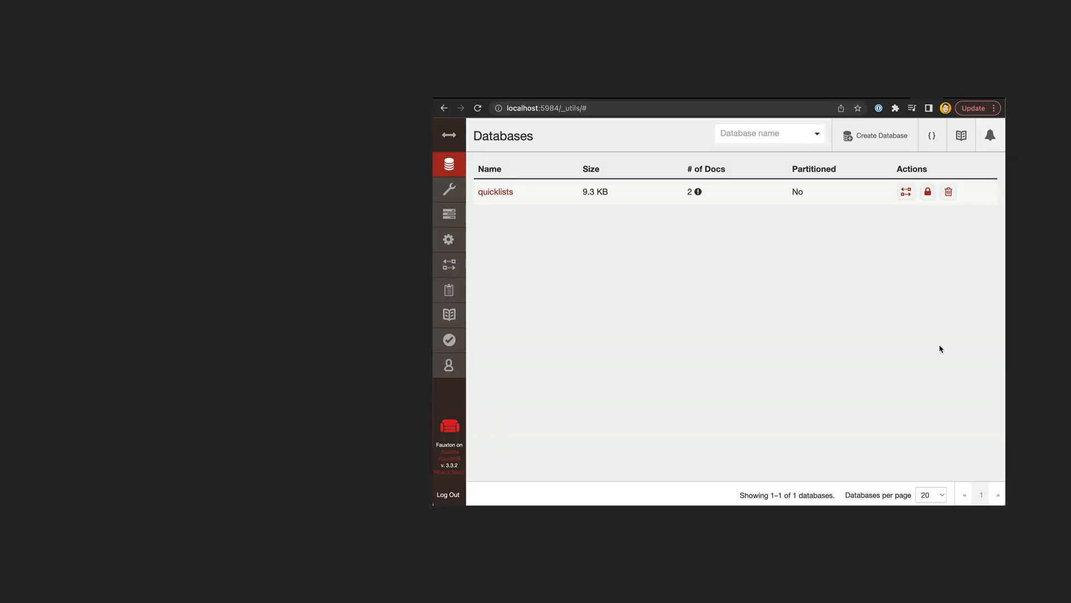
mouse_move(495, 191)
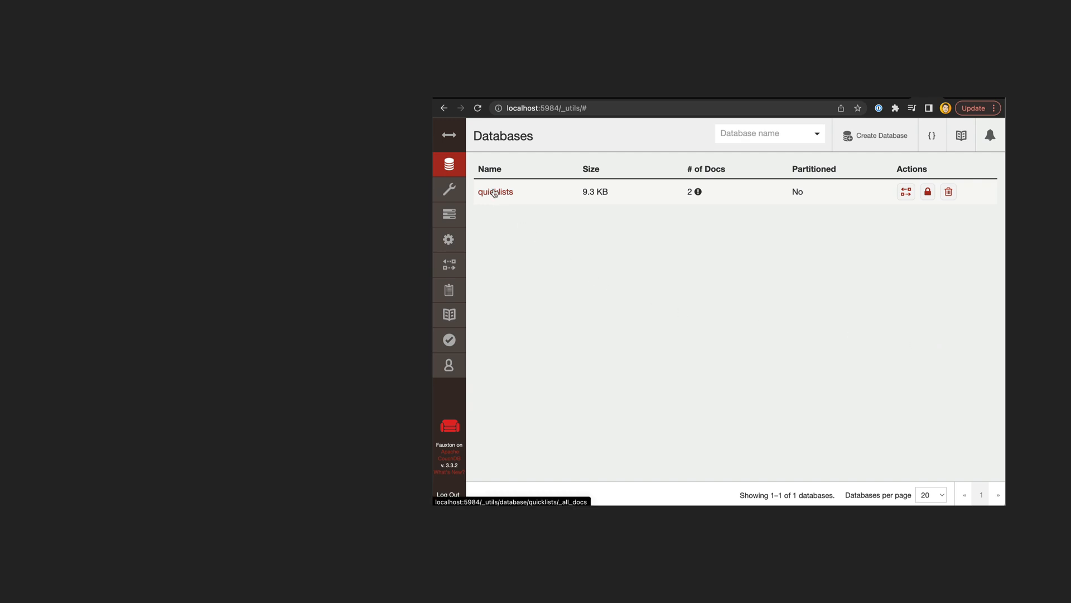
Step: Open the quicklists database, list all its documents, then view its permissions
left_click(496, 191)
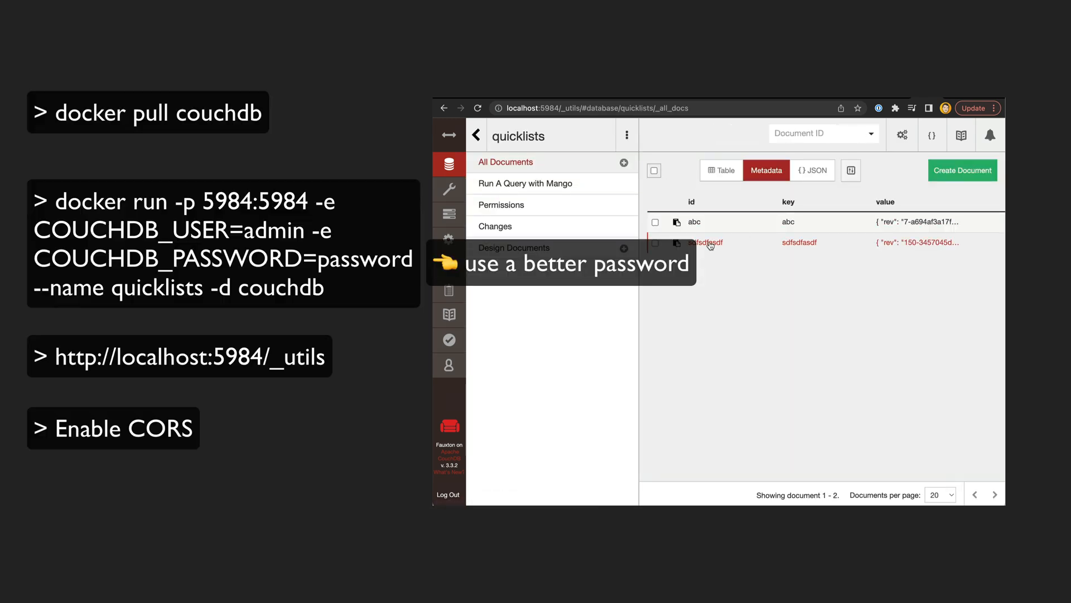
left_click(694, 221)
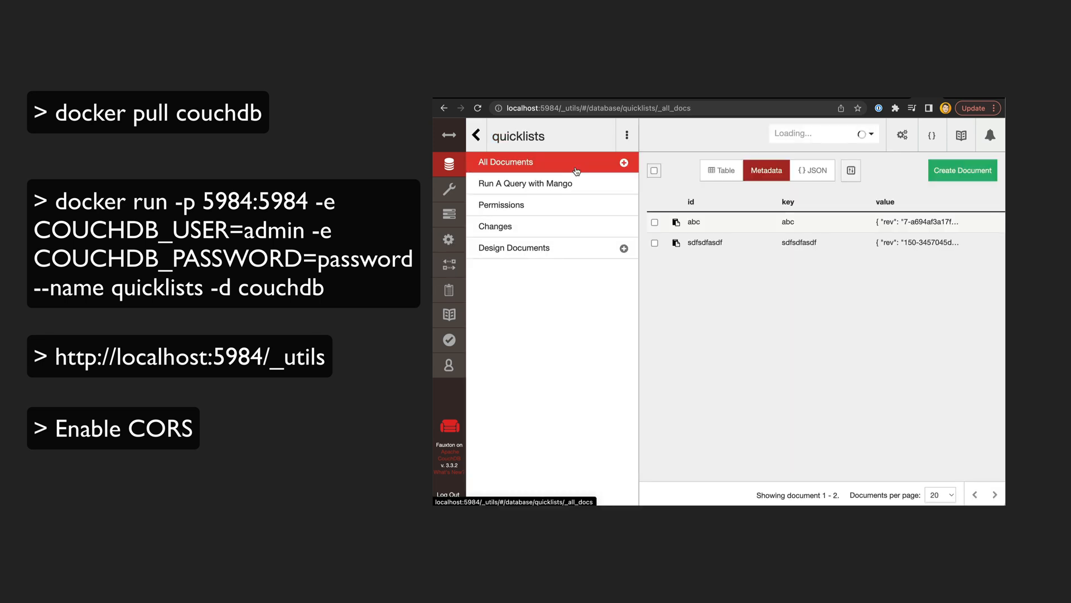
left_click(501, 205)
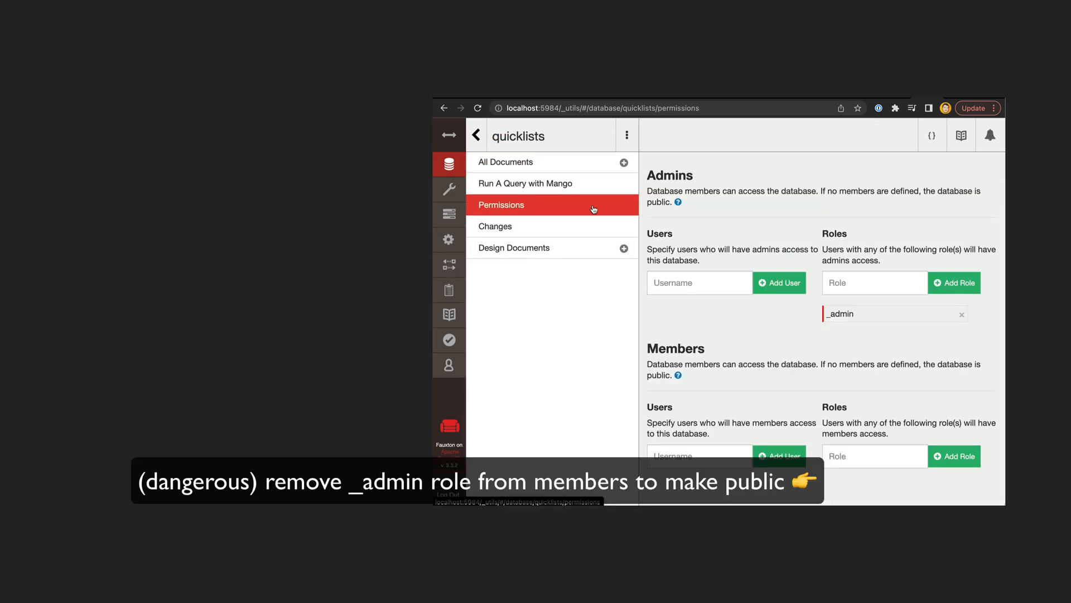
mouse_move(812, 486)
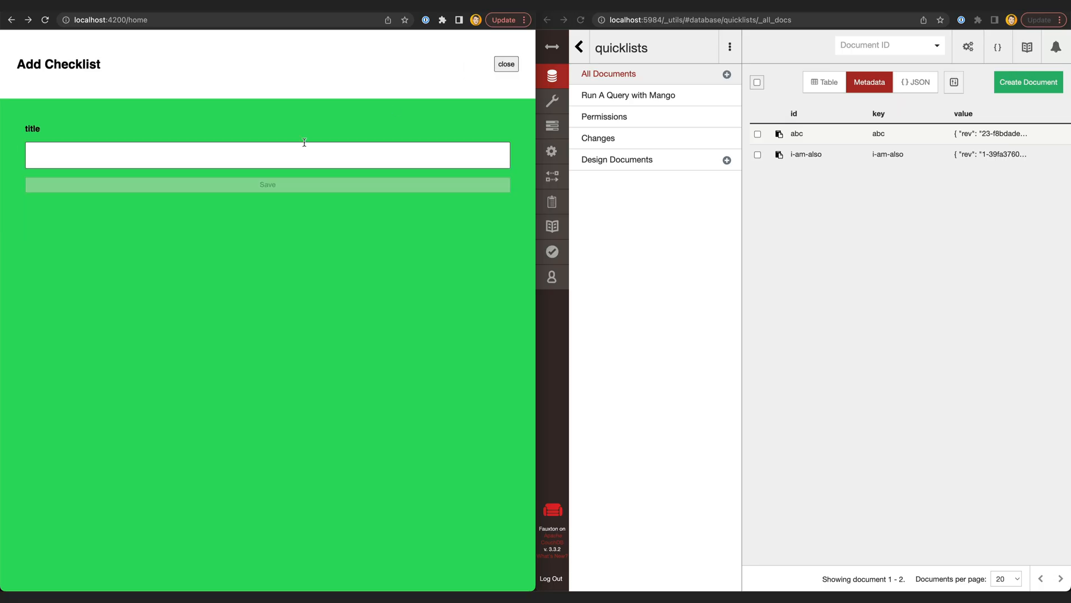
Step: Save the checklist 'a whole new list', then set the abc document's checked to false
type("a whole new list")
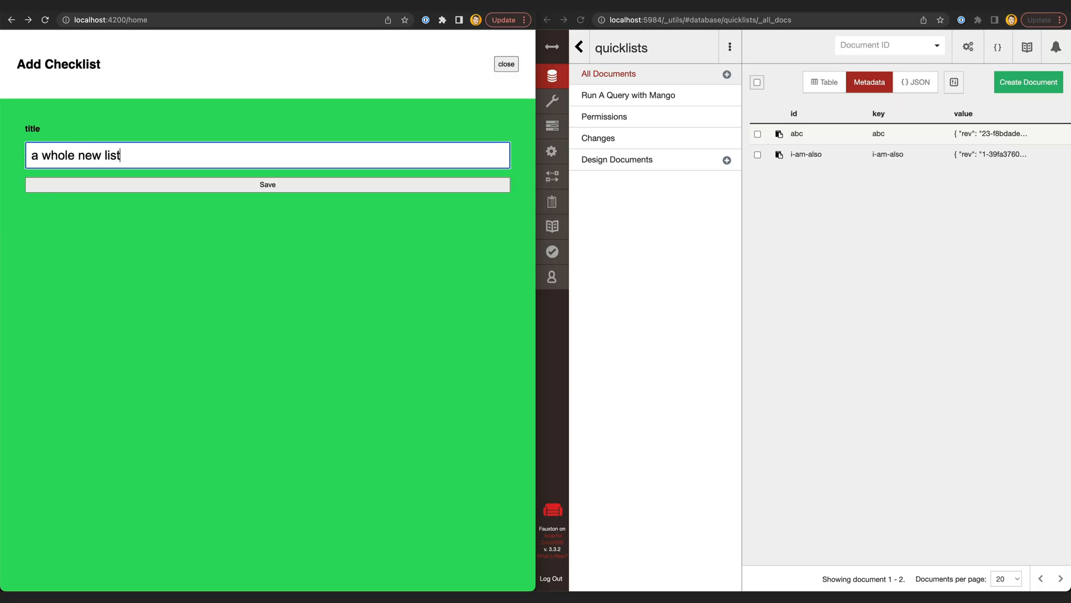
left_click(268, 184)
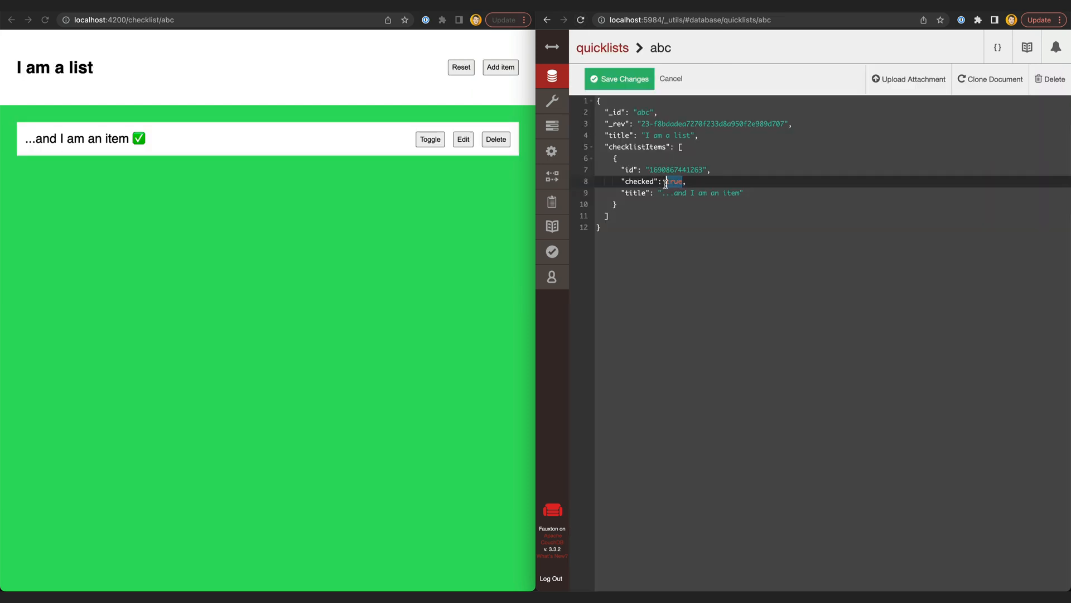
type("false")
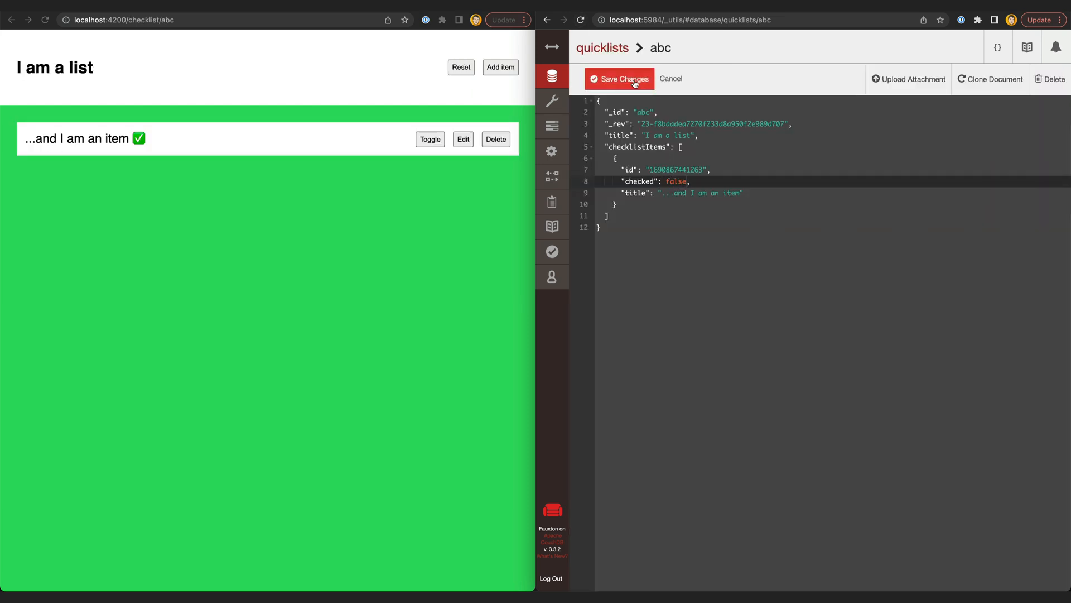
left_click(618, 79)
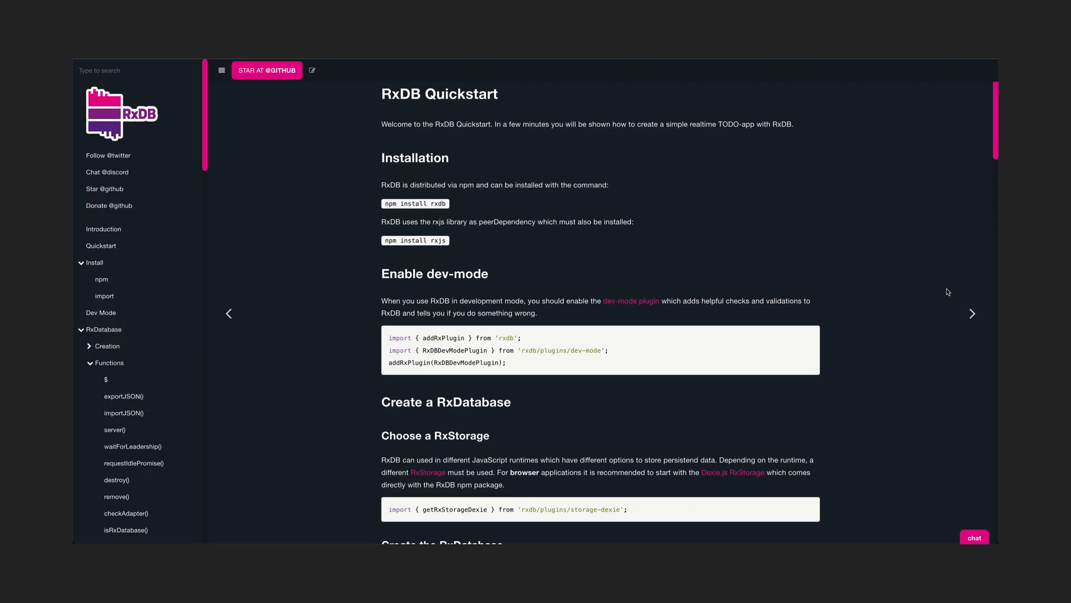
scroll("down", 3)
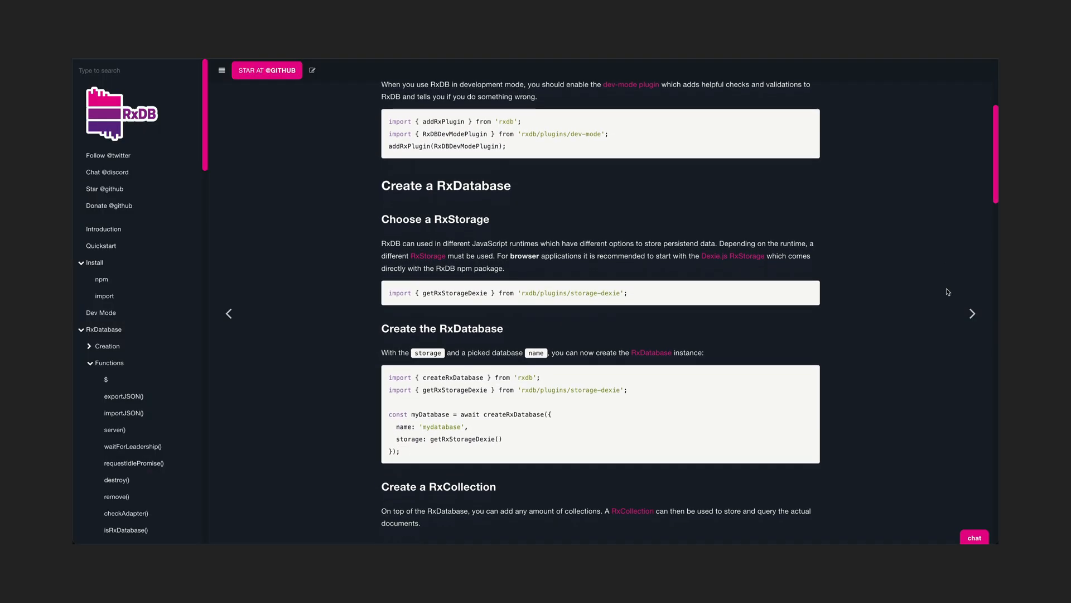